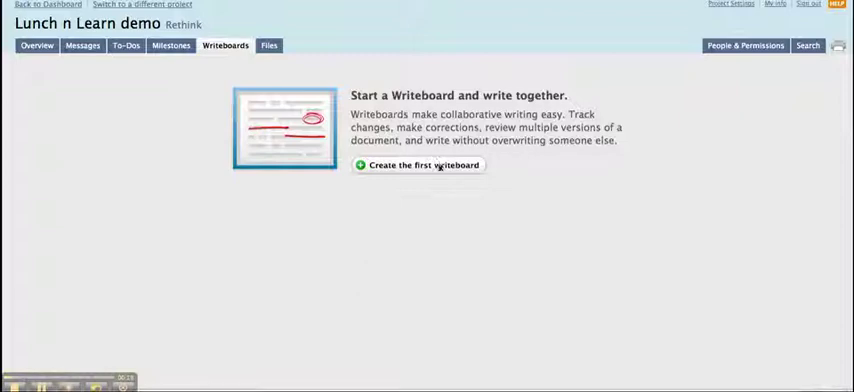
{"action": "mouse_move", "coordinate": [449, 172]}
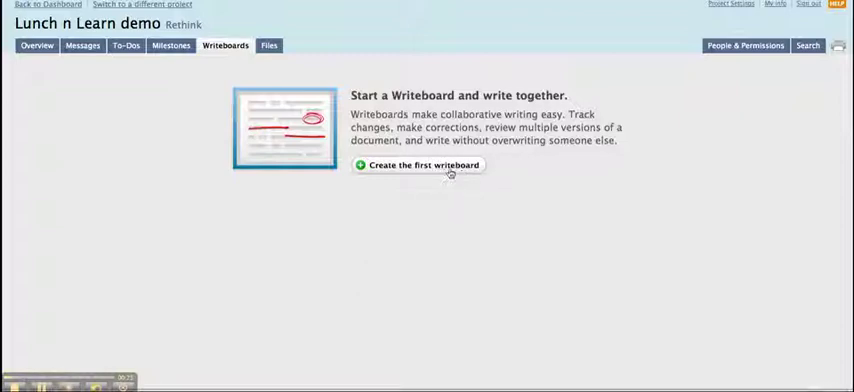
Step: Create the project's first writeboard, named 'english copydeck'
{"action": "left_click", "coordinate": [418, 165]}
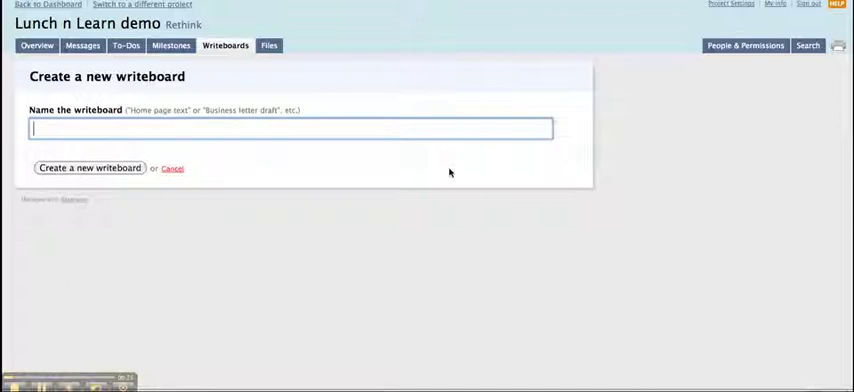
{"action": "type", "text": "english copydeck"}
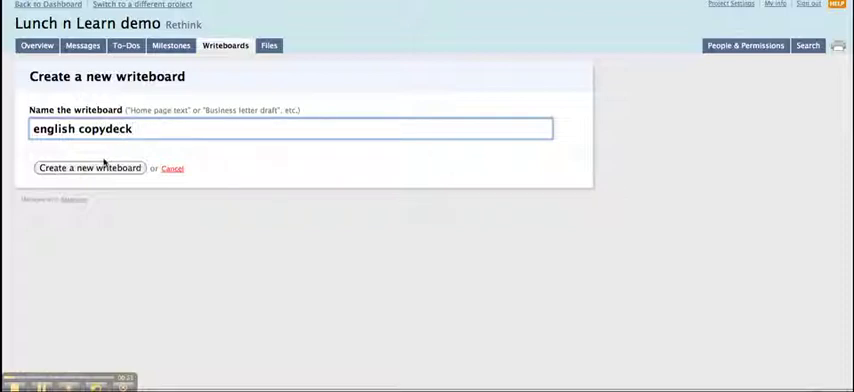
{"action": "left_click", "coordinate": [89, 167]}
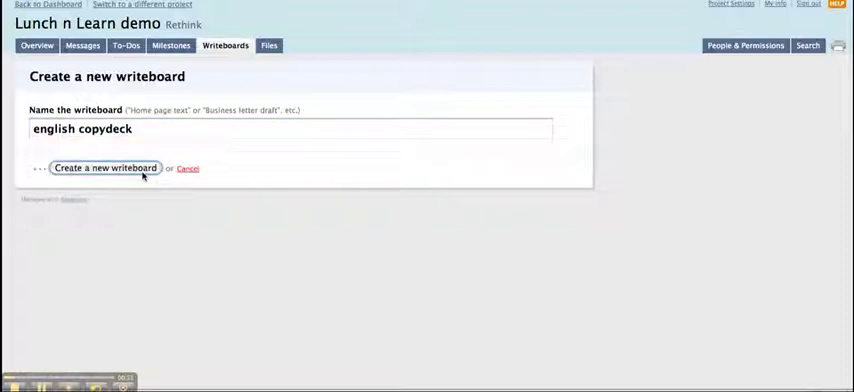
{"action": "left_click", "coordinate": [105, 167]}
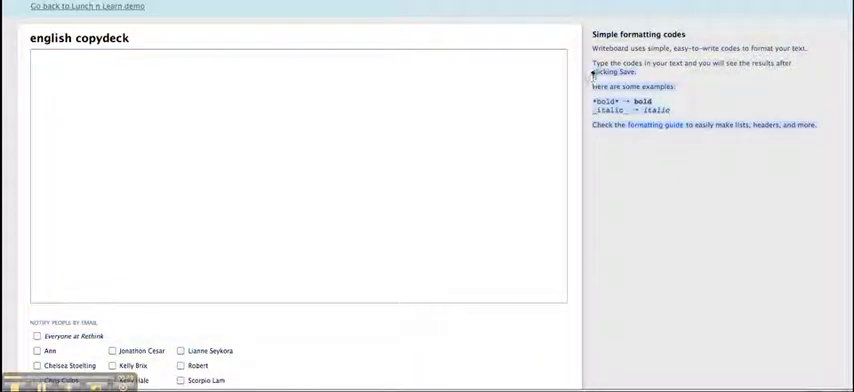
{"action": "mouse_move", "coordinate": [614, 145]}
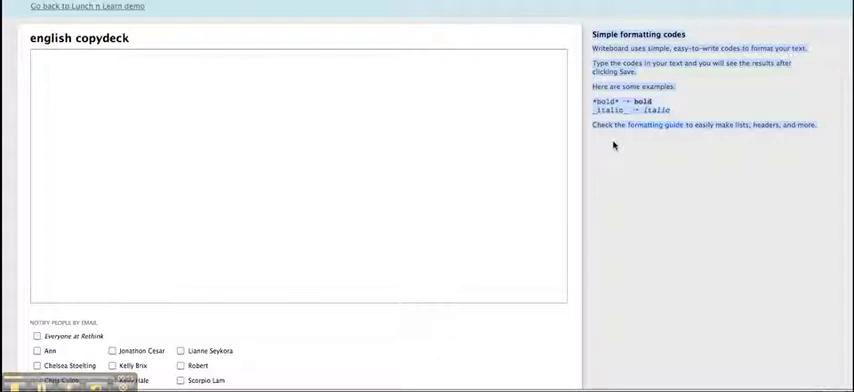
Step: Type a bold *title* line and placeholder text lines into the writeboard body
{"action": "left_click", "coordinate": [162, 78]}
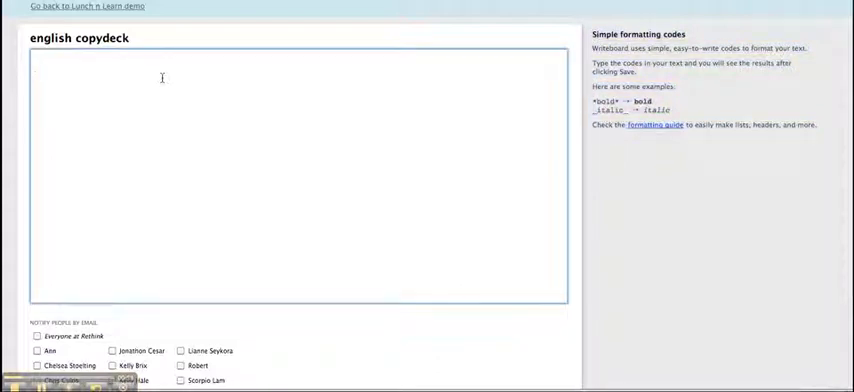
{"action": "type", "text": "*"}
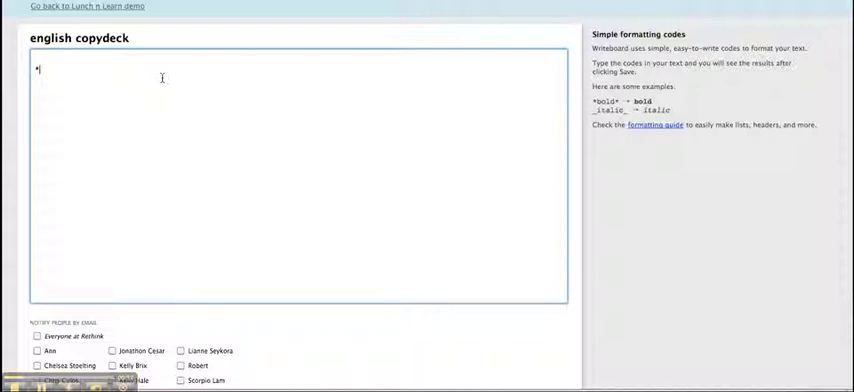
{"action": "type", "text": "title*"}
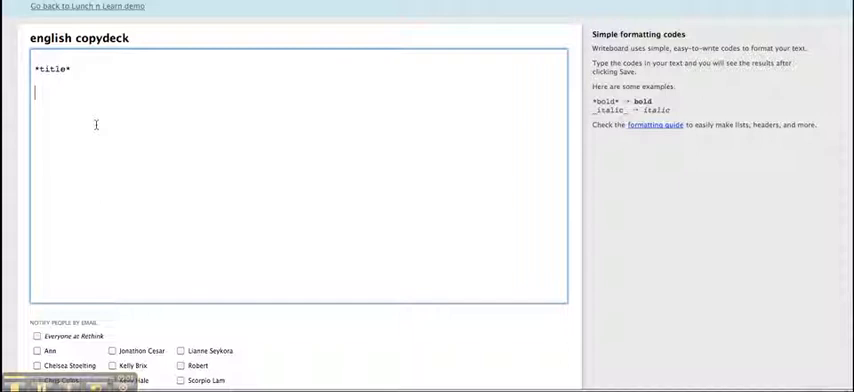
{"action": "type", "text": "dkflhkifgdf"}
{"action": "type", "text": "dsfasdggfhj"}
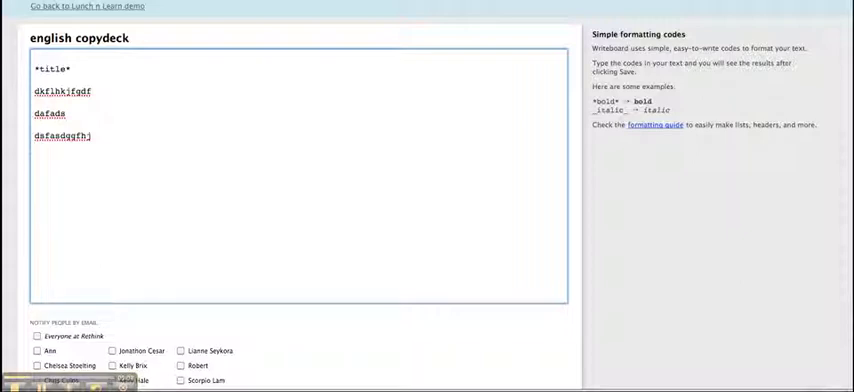
{"action": "scroll", "scroll_direction": "down", "scroll_amount": 3}
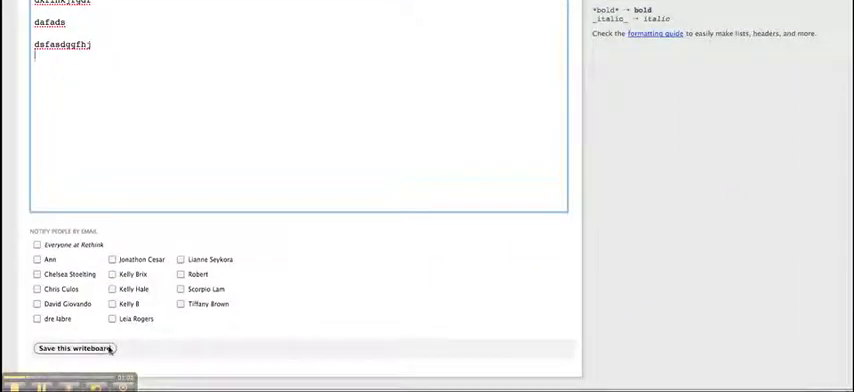
Step: Save the english copydeck writeboard as its first version
{"action": "left_click", "coordinate": [76, 348]}
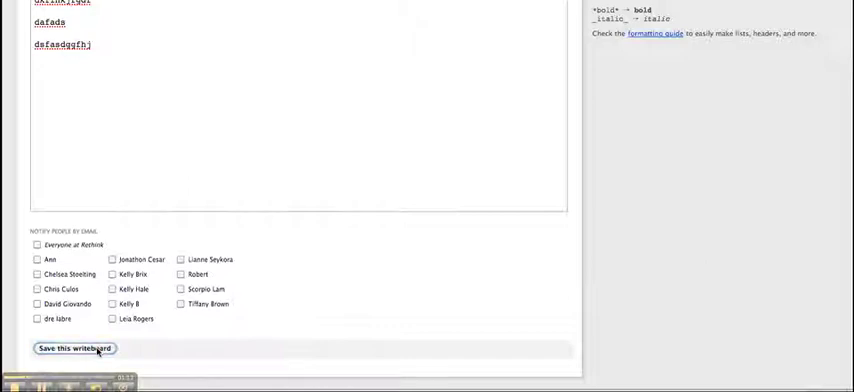
{"action": "left_click", "coordinate": [74, 348]}
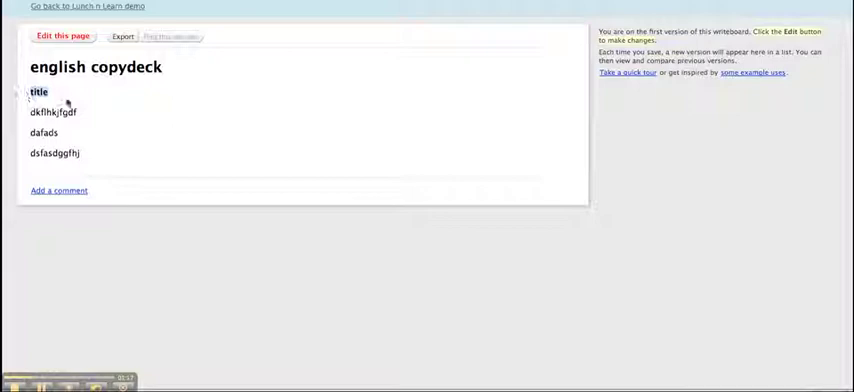
Step: Post the comment "what? this isn't english" on version 1
{"action": "left_click", "coordinate": [58, 190]}
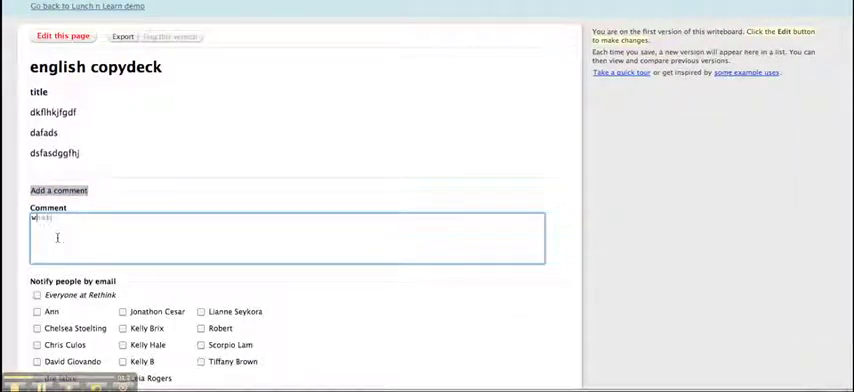
{"action": "type", "text": "what? this isnt"}
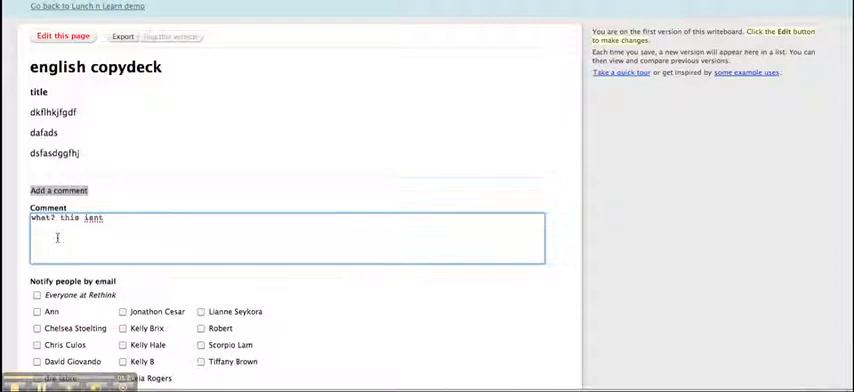
{"action": "type", "text": "english"}
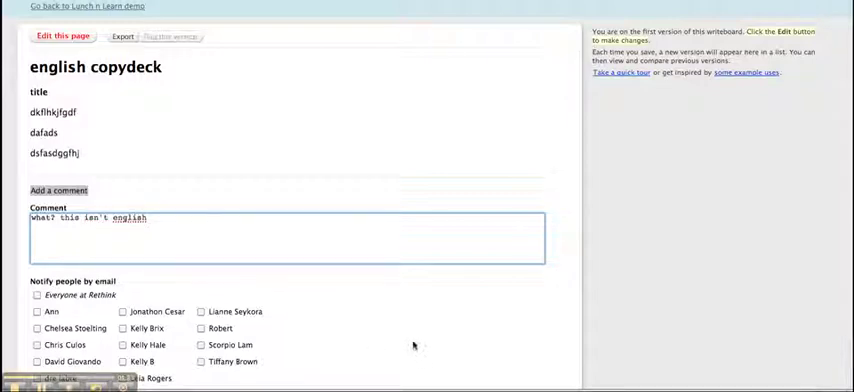
{"action": "scroll", "scroll_direction": "down", "scroll_amount": 3}
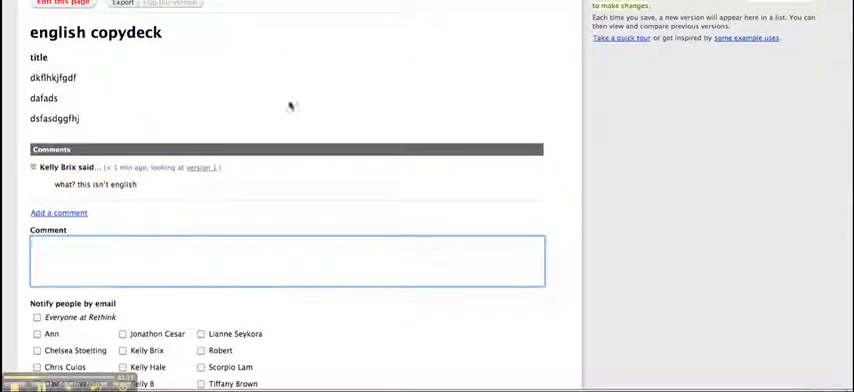
{"action": "mouse_move", "coordinate": [100, 118]}
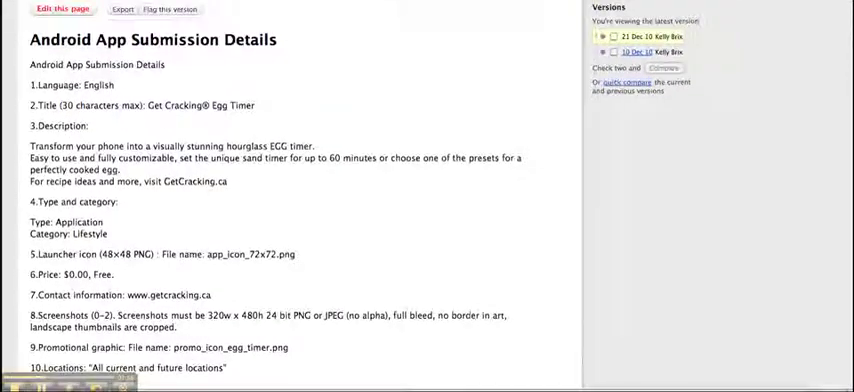
Step: Scroll through Android App Submission Details and view its 10 Dec 10 version
{"action": "scroll", "scroll_direction": "down", "scroll_amount": 3}
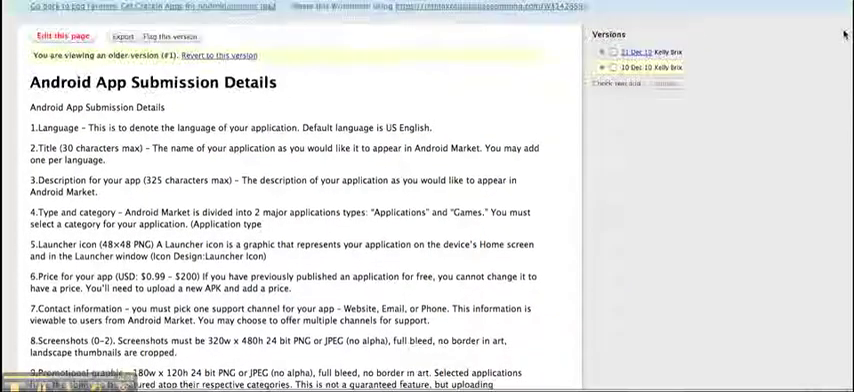
Step: Return to the 21 Dec 10 version and quick-compare it with the previous one
{"action": "left_click", "coordinate": [637, 51]}
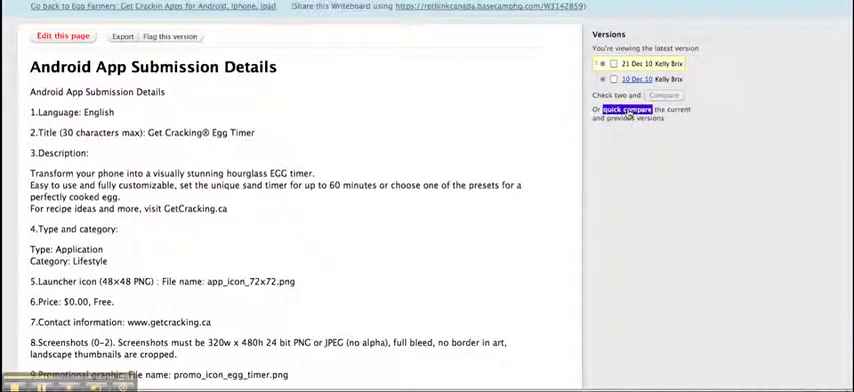
{"action": "left_click", "coordinate": [620, 109]}
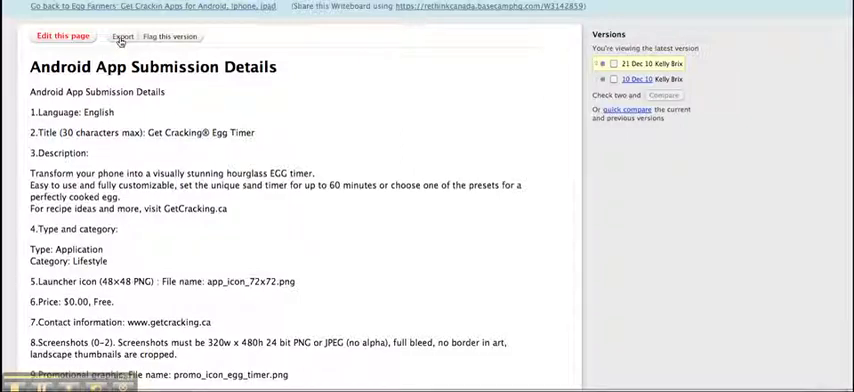
Step: Export the latest version, downloading both the .html and .txt files
{"action": "left_click", "coordinate": [121, 36]}
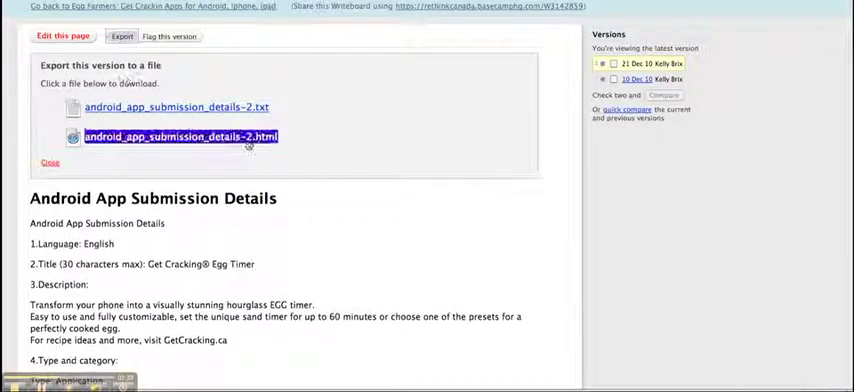
{"action": "left_click", "coordinate": [177, 107]}
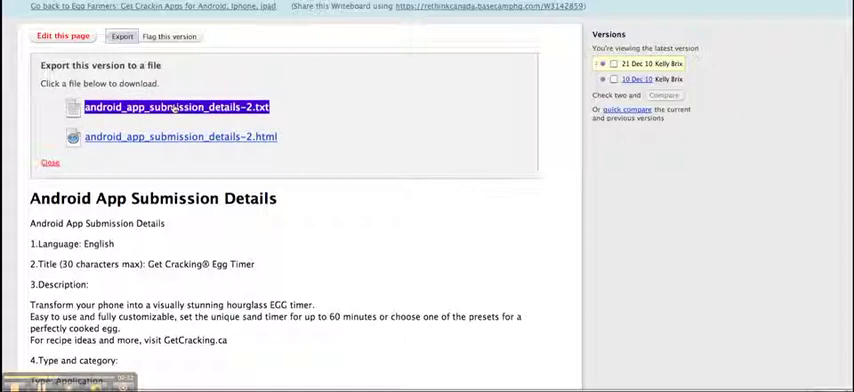
{"action": "left_click", "coordinate": [180, 136]}
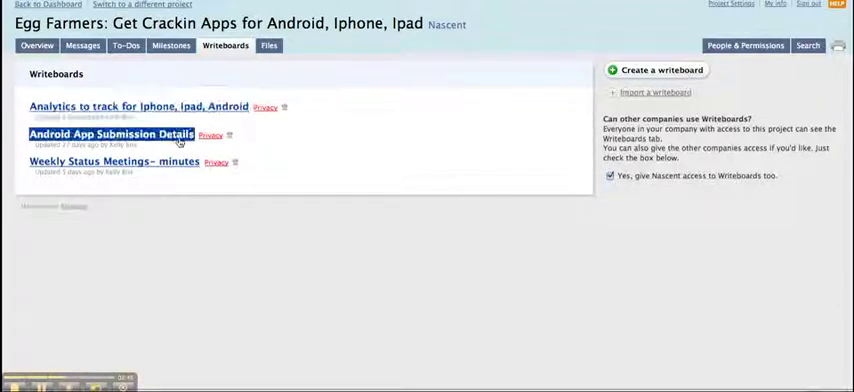
Step: Open the 'Weekly Status Meetings- minutes' writeboard from the Egg Farmers list
{"action": "left_click", "coordinate": [114, 161]}
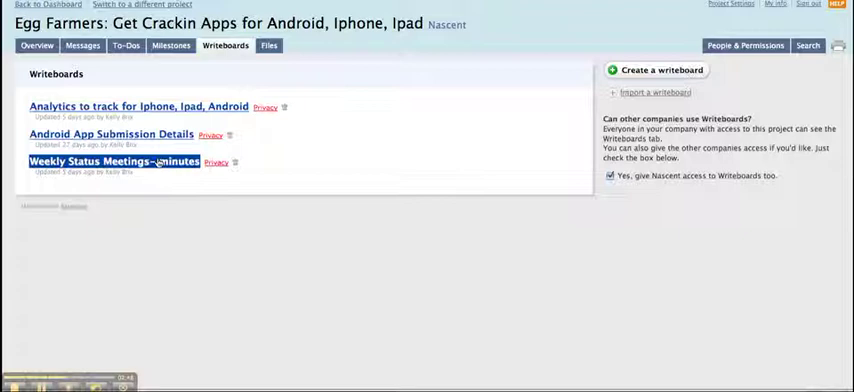
{"action": "left_click", "coordinate": [114, 162]}
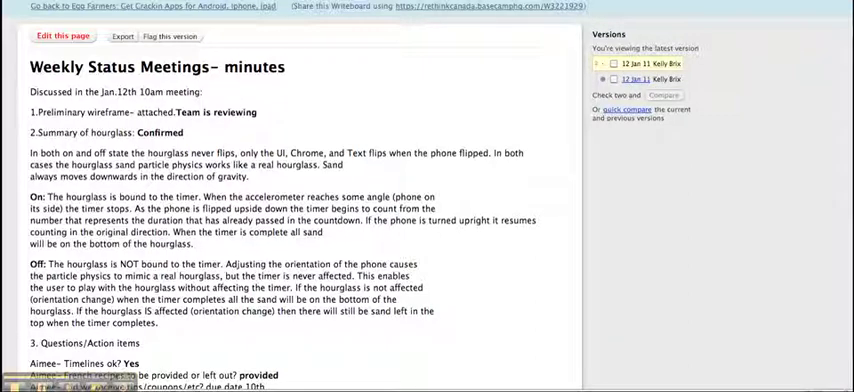
{"action": "scroll", "scroll_direction": "down", "scroll_amount": 3}
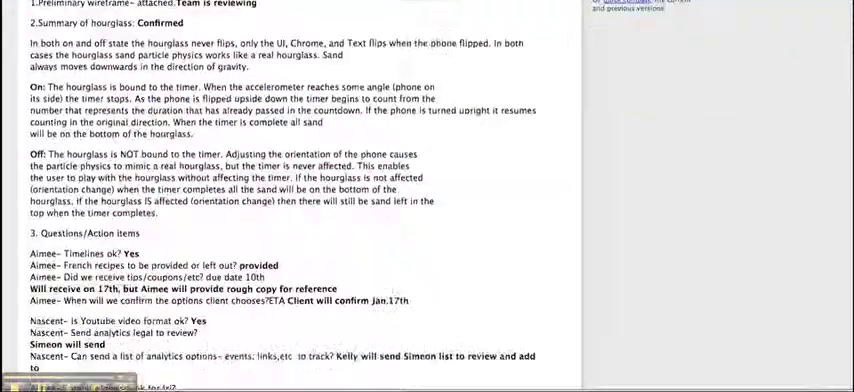
{"action": "scroll", "scroll_direction": "down", "scroll_amount": 3}
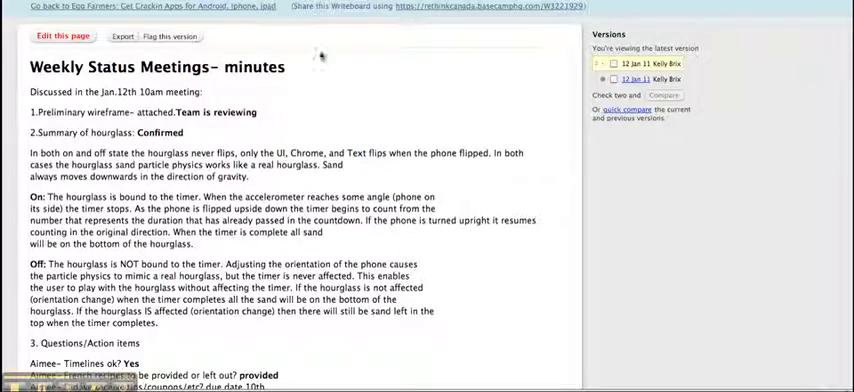
{"action": "mouse_move", "coordinate": [517, 53]}
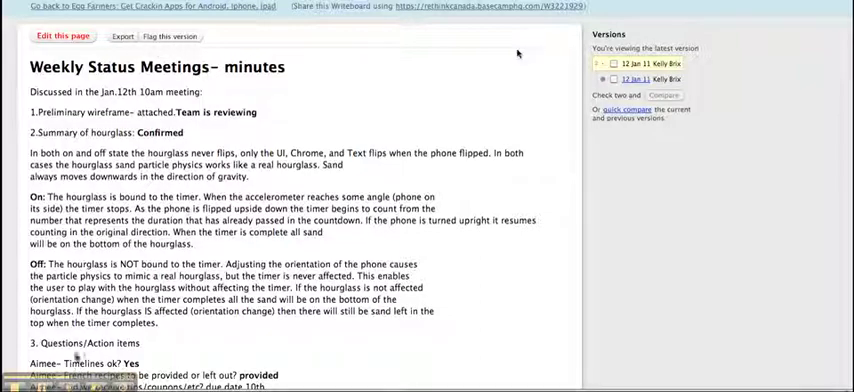